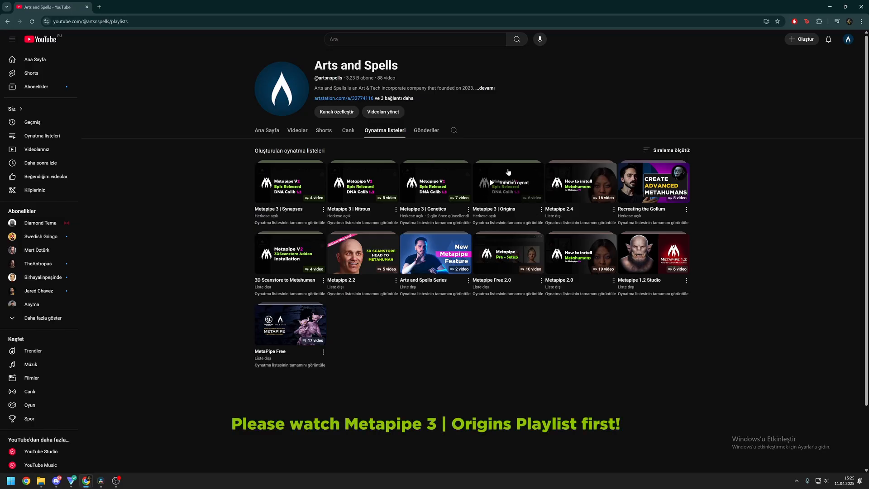
{"action": "mouse_move", "coordinate": [507, 202]}
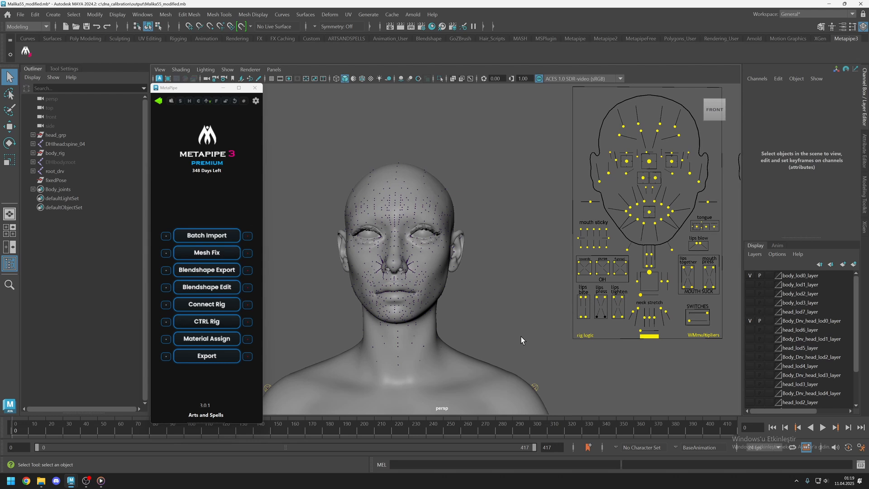
{"action": "mouse_move", "coordinate": [392, 344]}
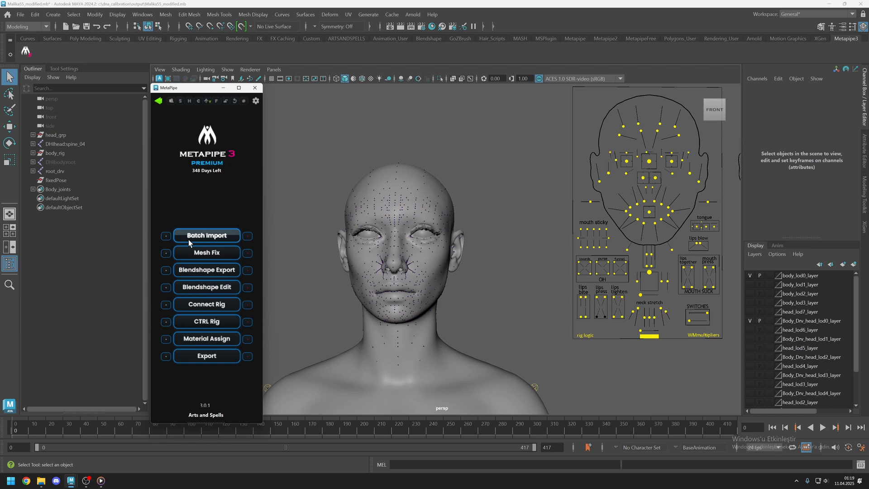
{"action": "mouse_move", "coordinate": [218, 292]}
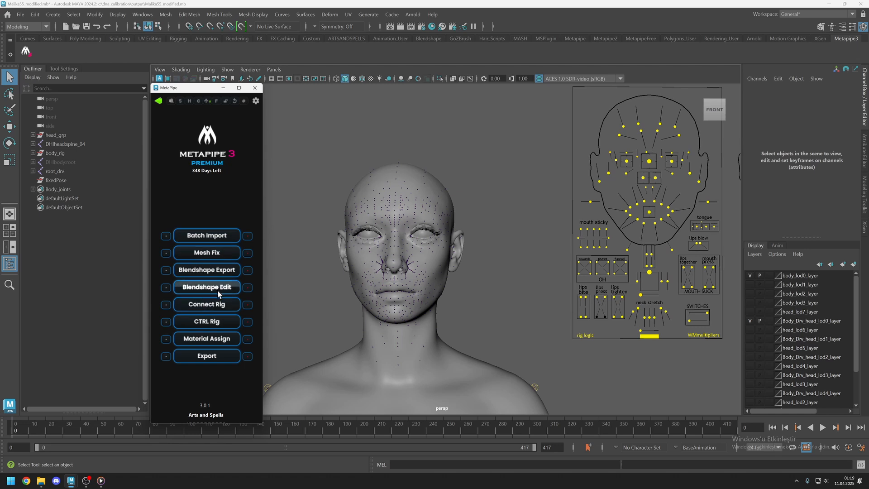
{"action": "mouse_move", "coordinate": [214, 293]}
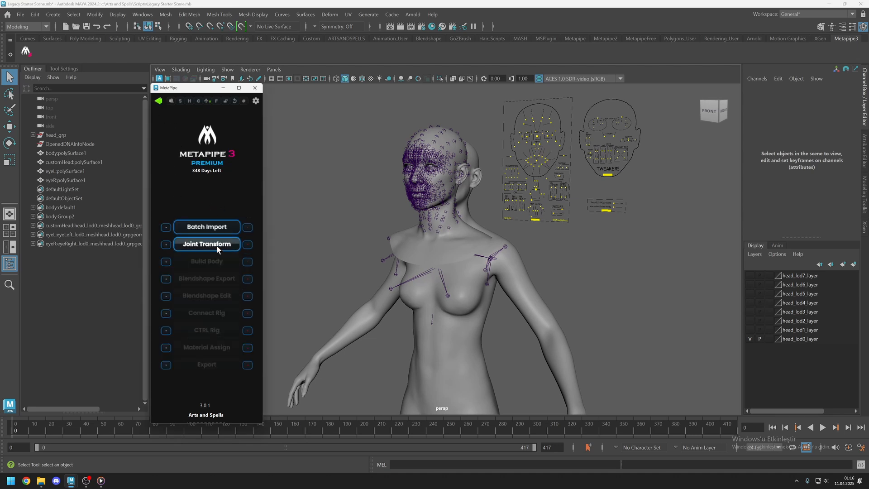
- Select body:polySurface1 through eyeR:polySurface1 in the Outliner — body, head and both eyes
{"action": "left_click", "coordinate": [66, 180]}
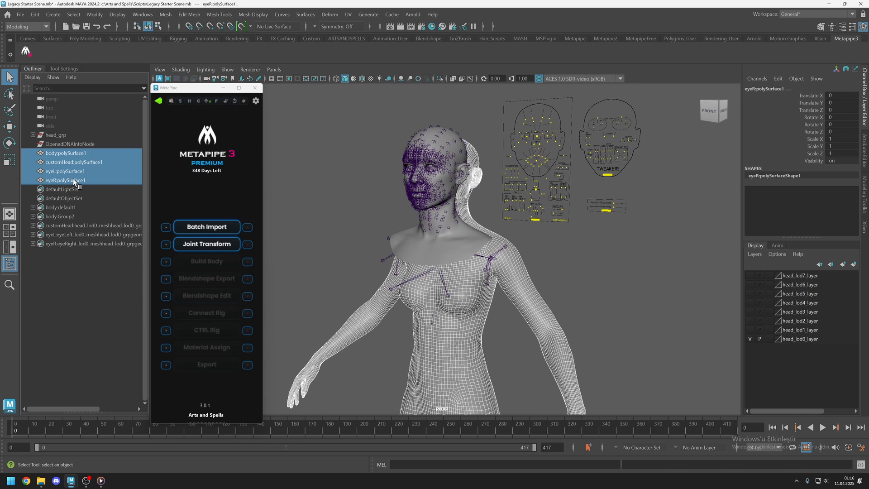
{"action": "left_click", "coordinate": [207, 243]}
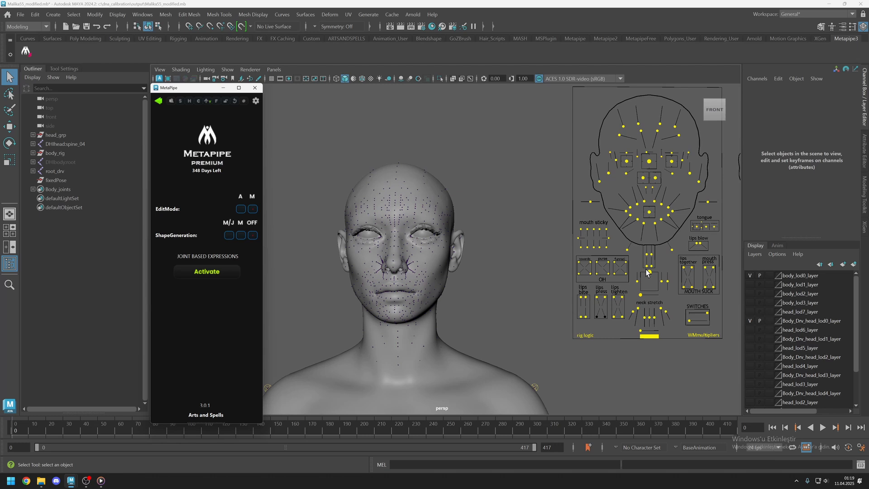
- Pull the CTRL_C_jaw control down to open the mouth and activate joint-based expressions
{"action": "left_click", "coordinate": [649, 271]}
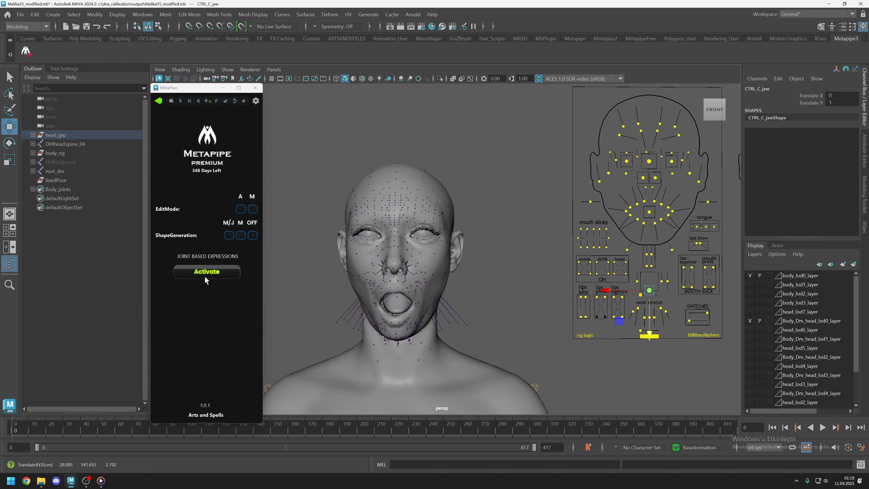
{"action": "left_click", "coordinate": [206, 271]}
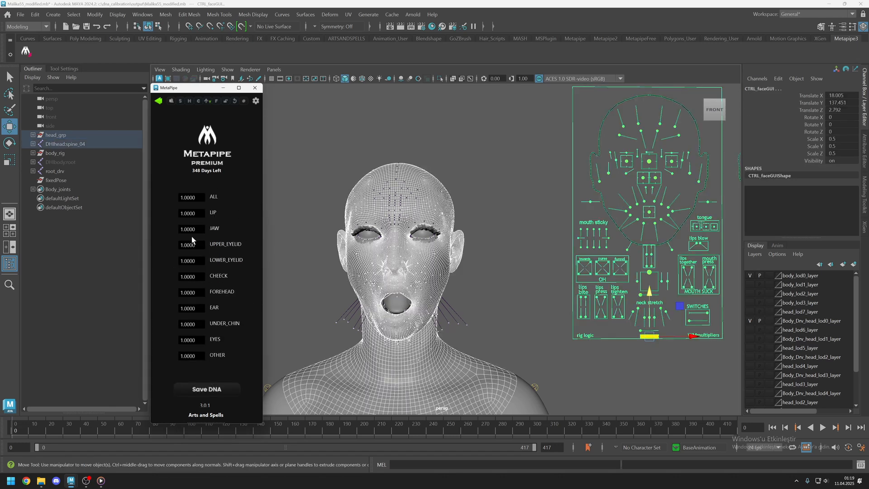
{"action": "mouse_move", "coordinate": [246, 248]}
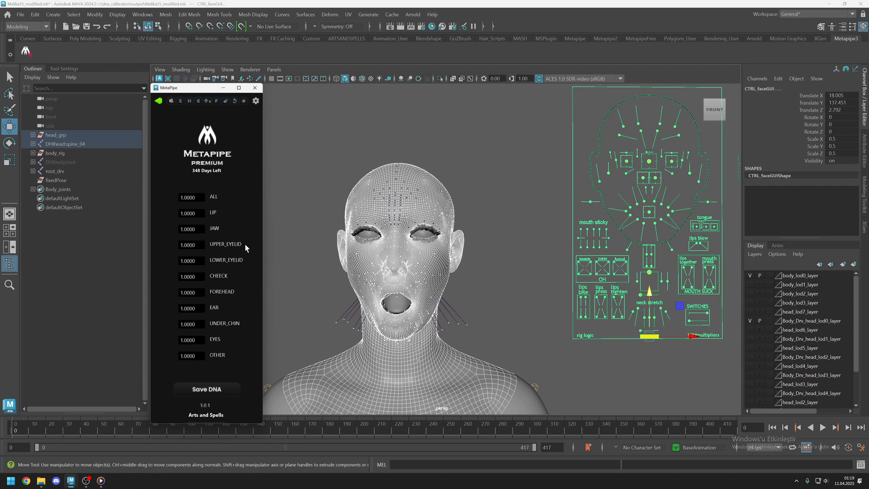
{"action": "mouse_move", "coordinate": [282, 263]}
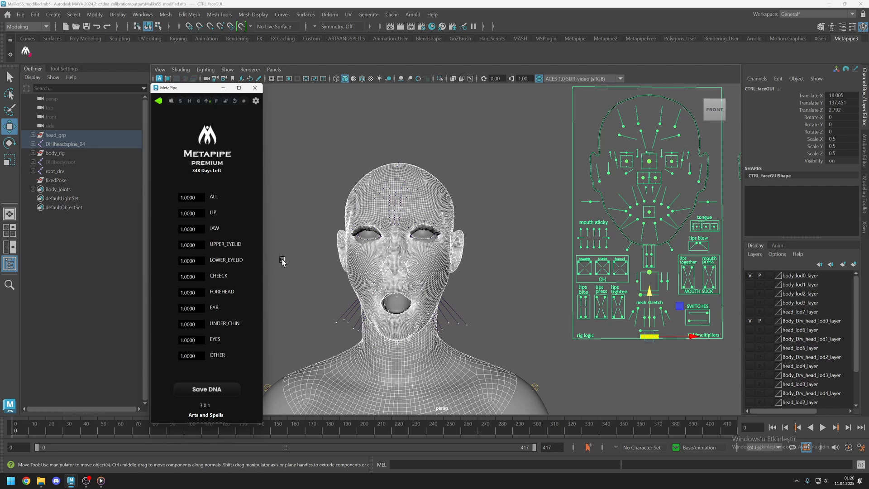
{"action": "mouse_move", "coordinate": [344, 297]}
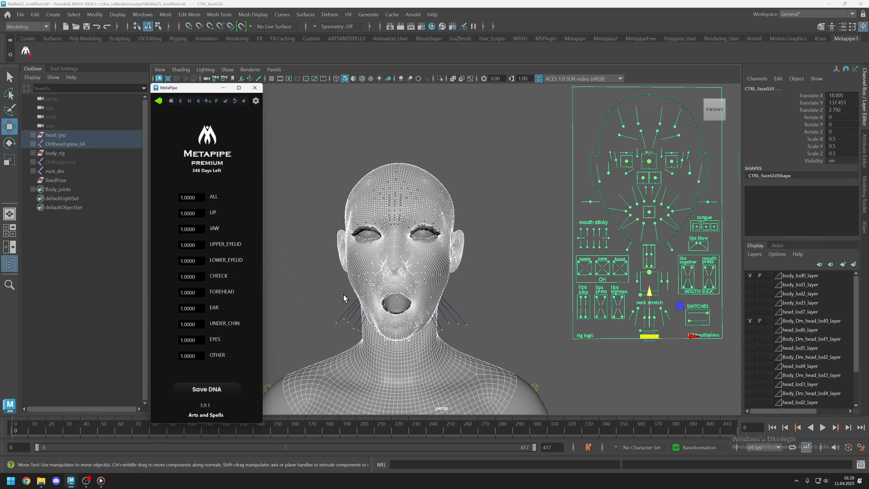
{"action": "mouse_move", "coordinate": [441, 83]}
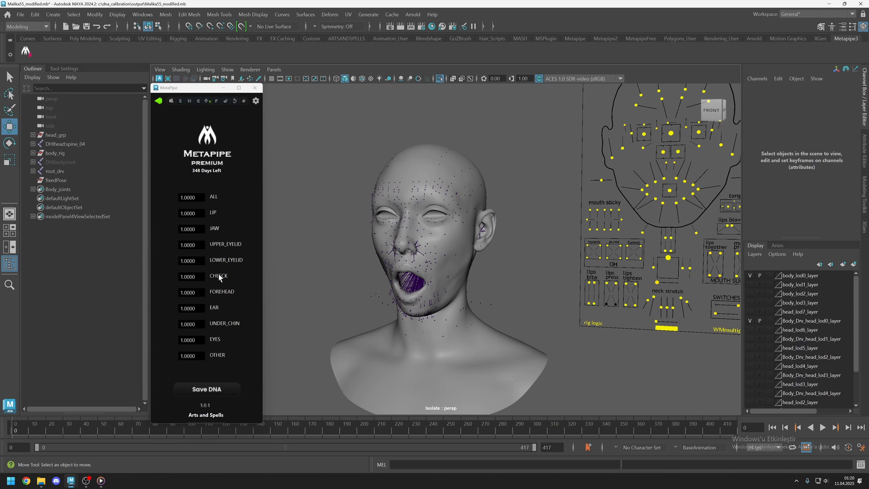
{"action": "mouse_move", "coordinate": [215, 270]}
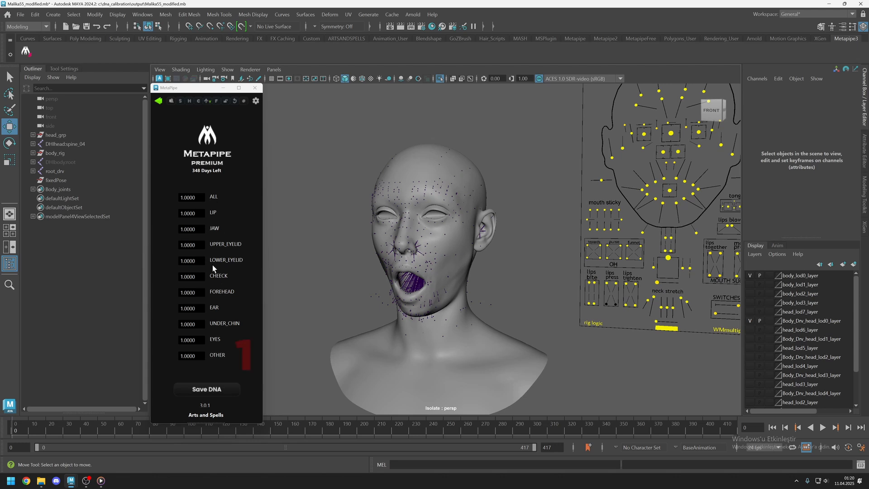
{"action": "mouse_move", "coordinate": [287, 268]}
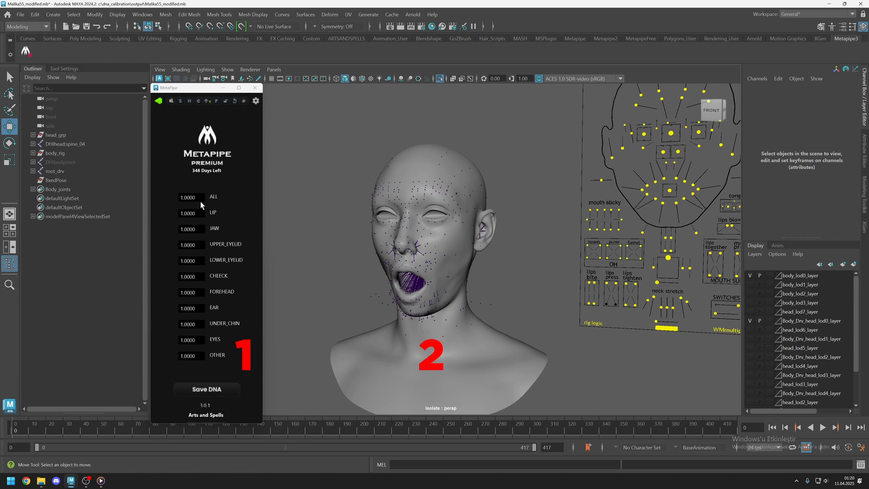
{"action": "mouse_move", "coordinate": [214, 213]}
{"action": "type", "text": "0.0000"}
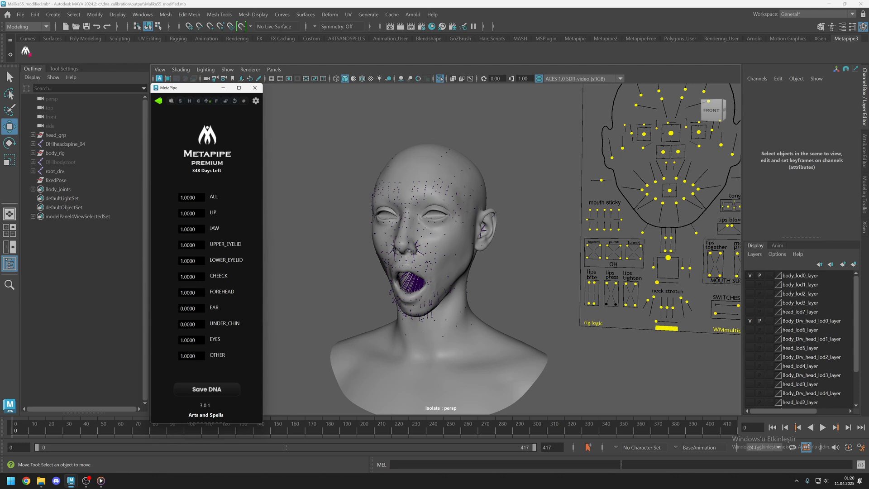
- Set the JAW and LIP multipliers to 2.0000 and inspect the wider open mouth
{"action": "triple_click", "coordinate": [191, 228]}
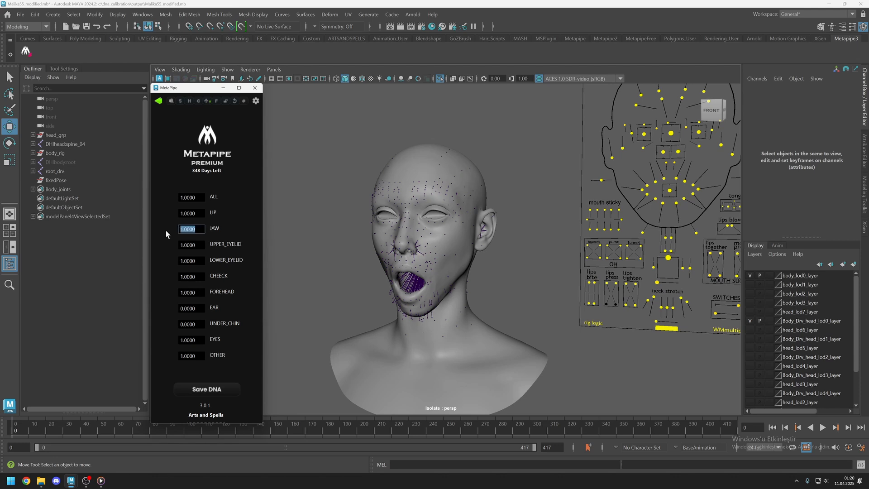
{"action": "type", "text": "2.0000"}
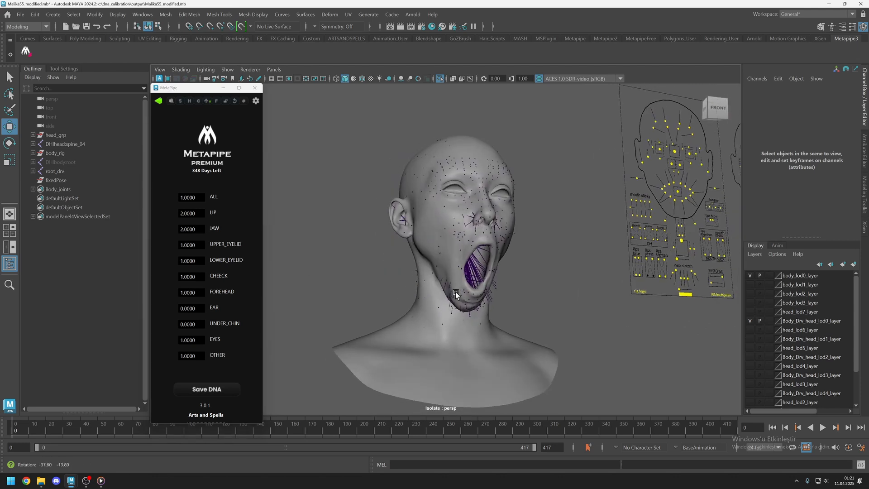
{"action": "left_click", "coordinate": [454, 272]}
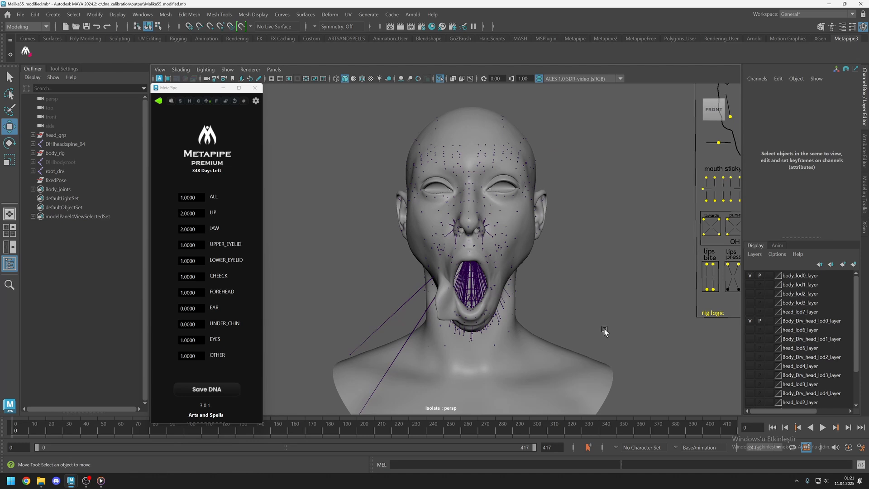
{"action": "left_click", "coordinate": [206, 389]}
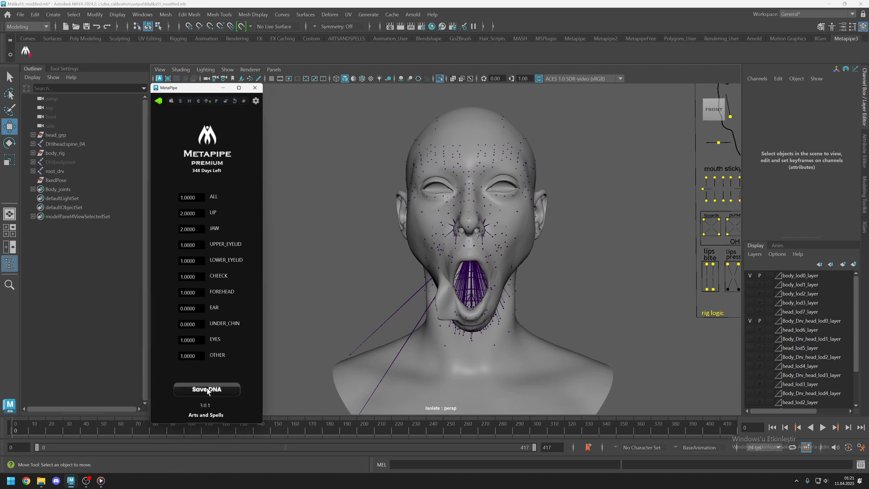
- Save the modified DNA and return to the joint-based expression menu
{"action": "left_click", "coordinate": [207, 389]}
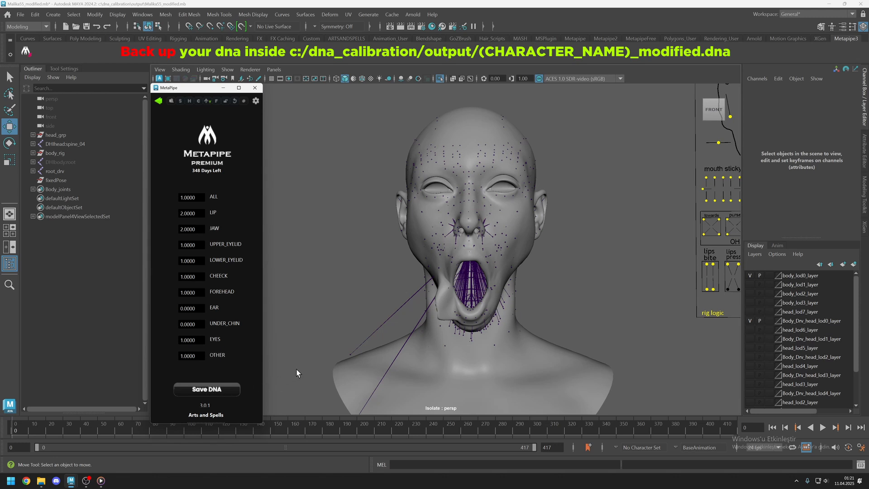
{"action": "left_click", "coordinate": [207, 389]}
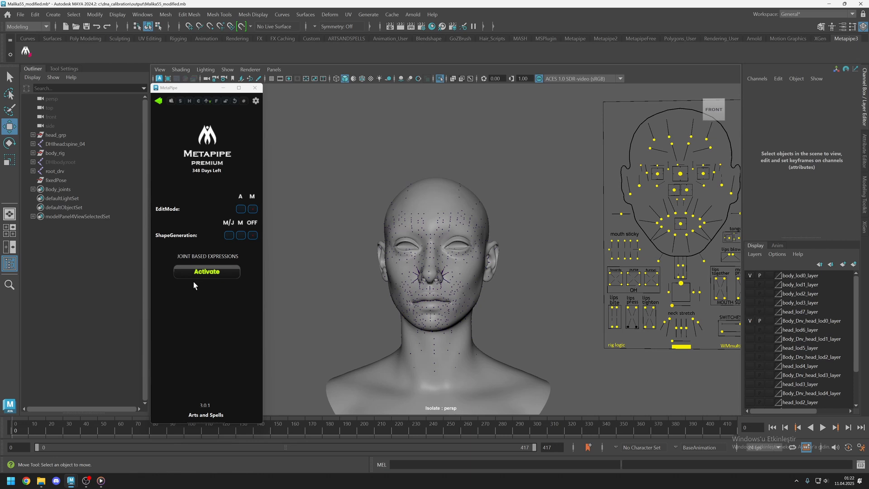
{"action": "mouse_move", "coordinate": [530, 327]}
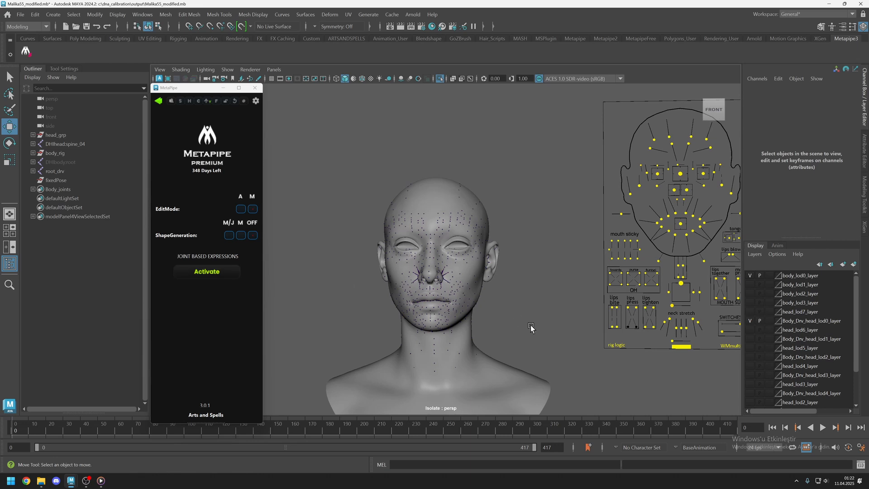